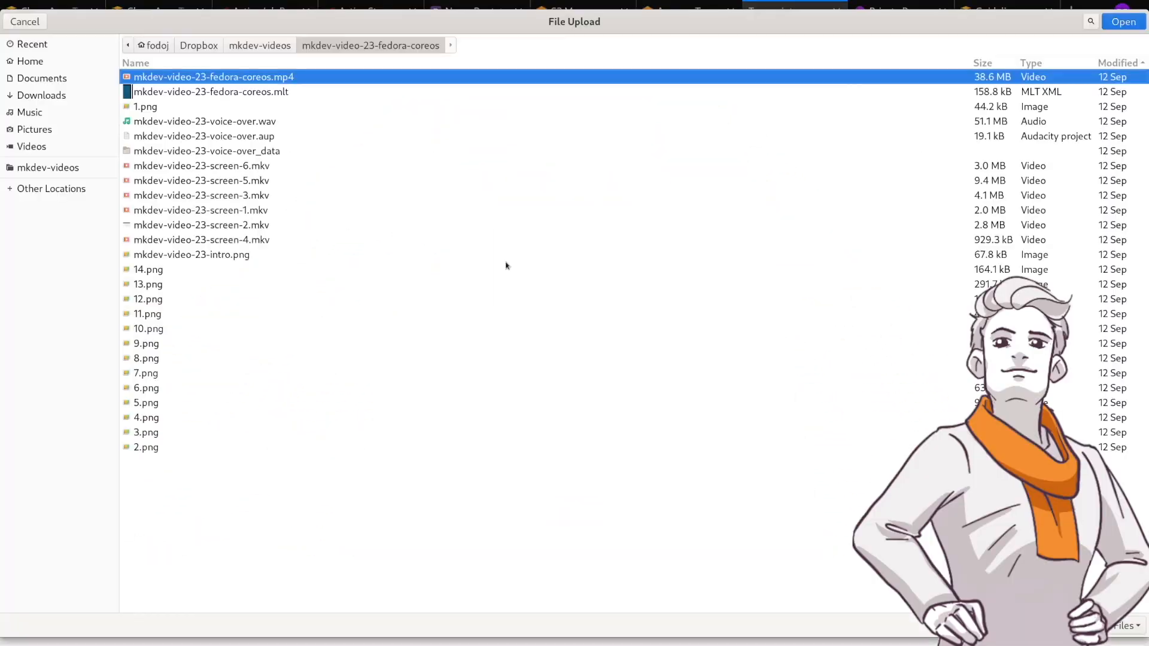
pyautogui.click(41, 95)
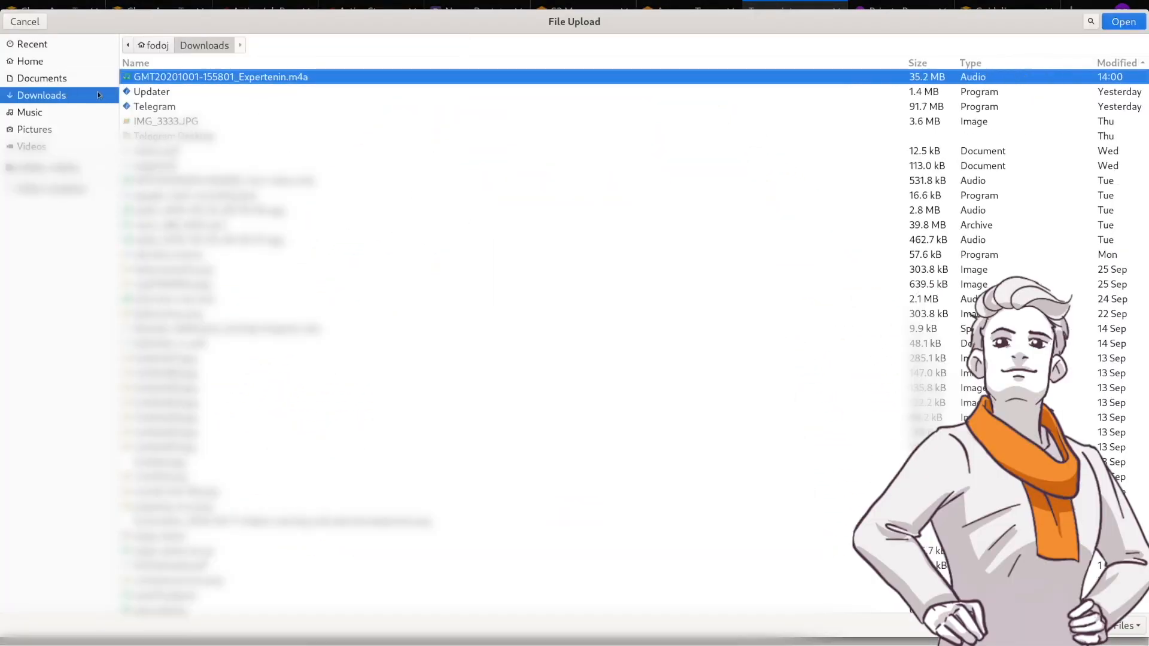
pyautogui.click(1123, 21)
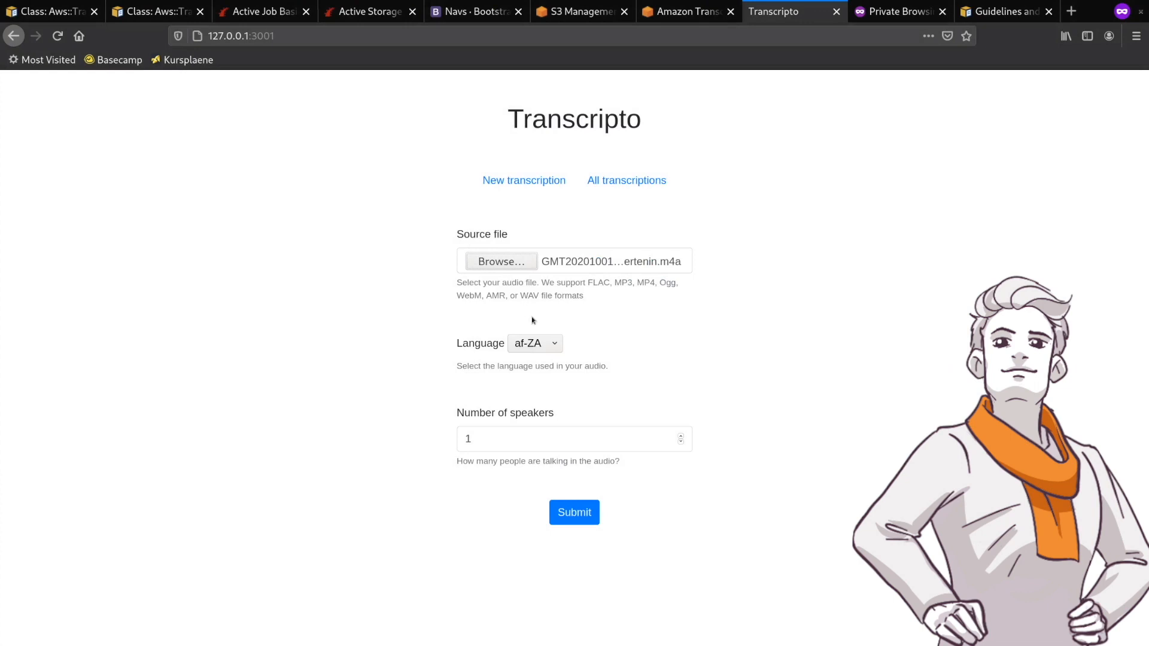
# Submit the transcription with language de-DE and 3 speakers.
pyautogui.click(534, 343)
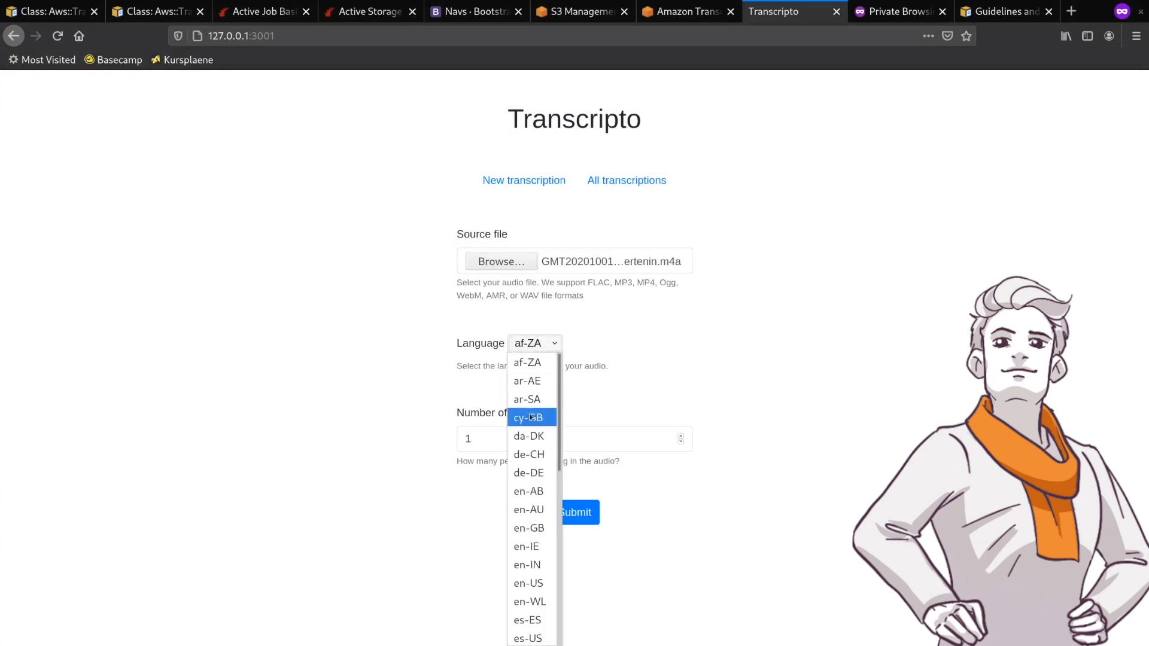
pyautogui.moveTo(528, 473)
pyautogui.write('3')
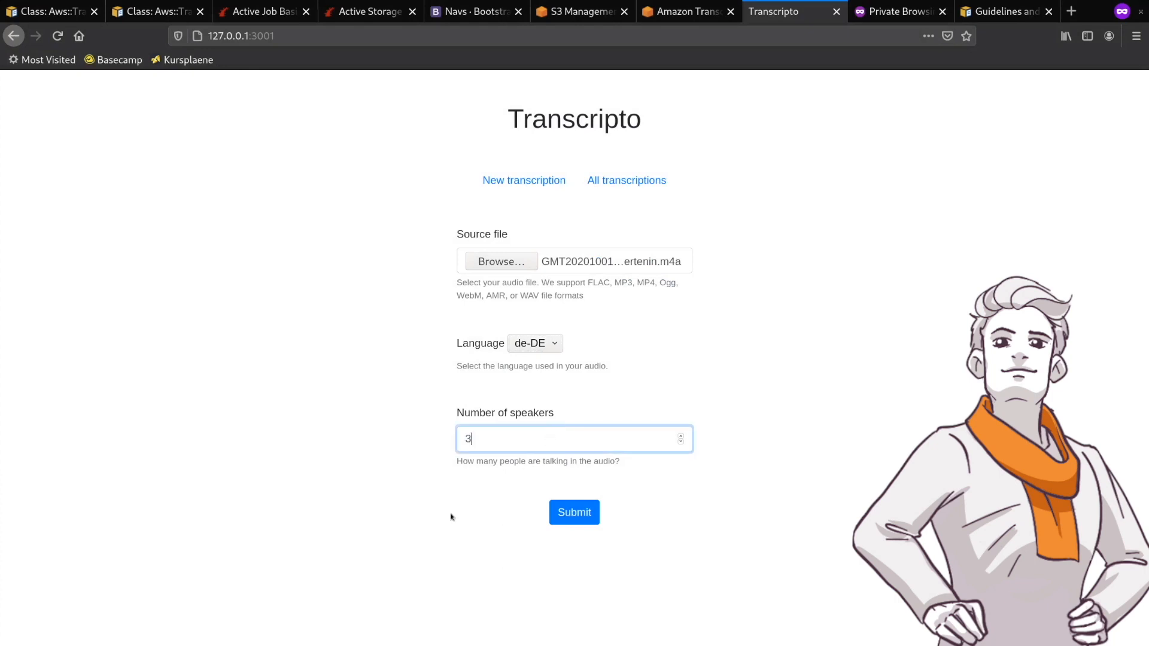
pyautogui.click(574, 512)
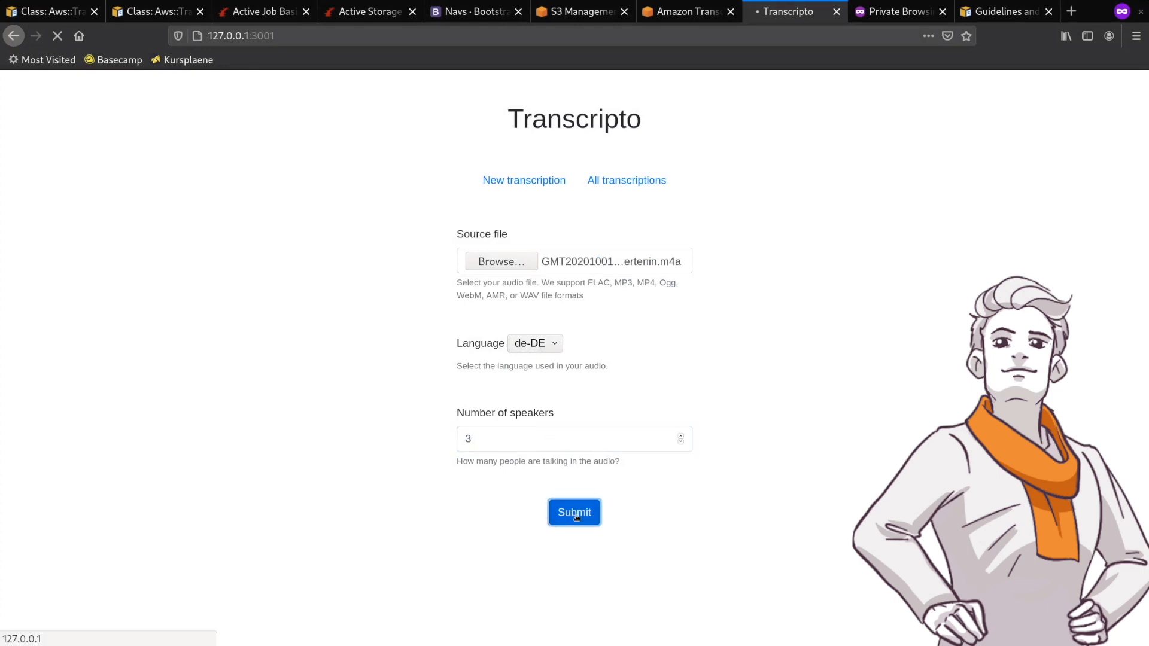
pyautogui.click(574, 512)
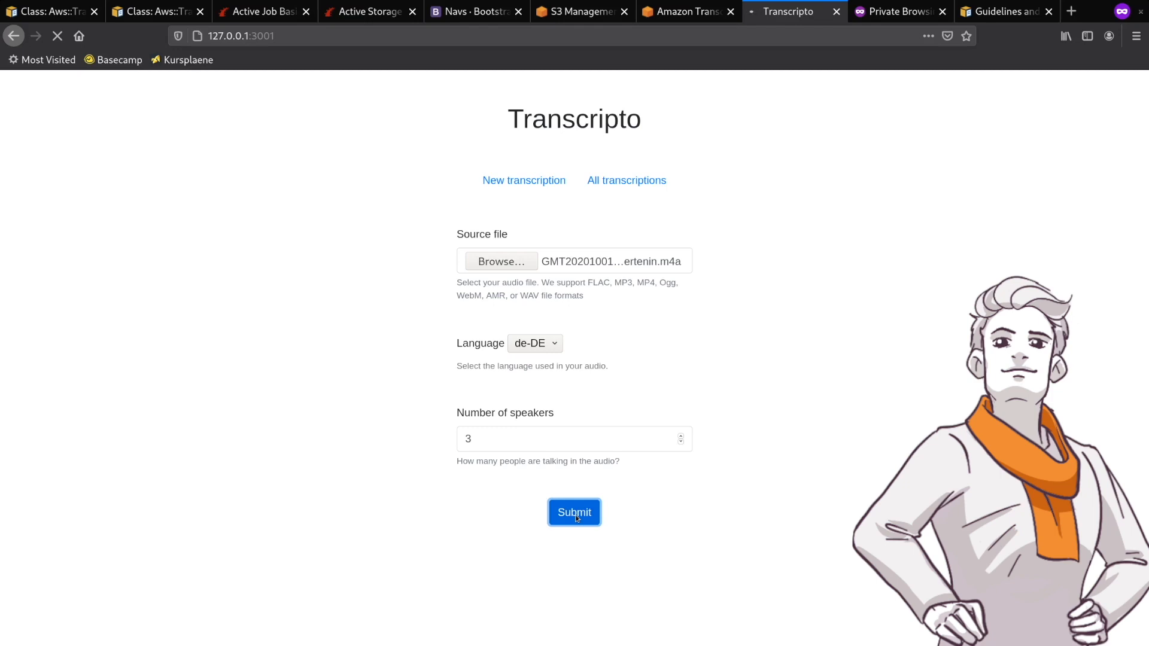
pyautogui.click(574, 512)
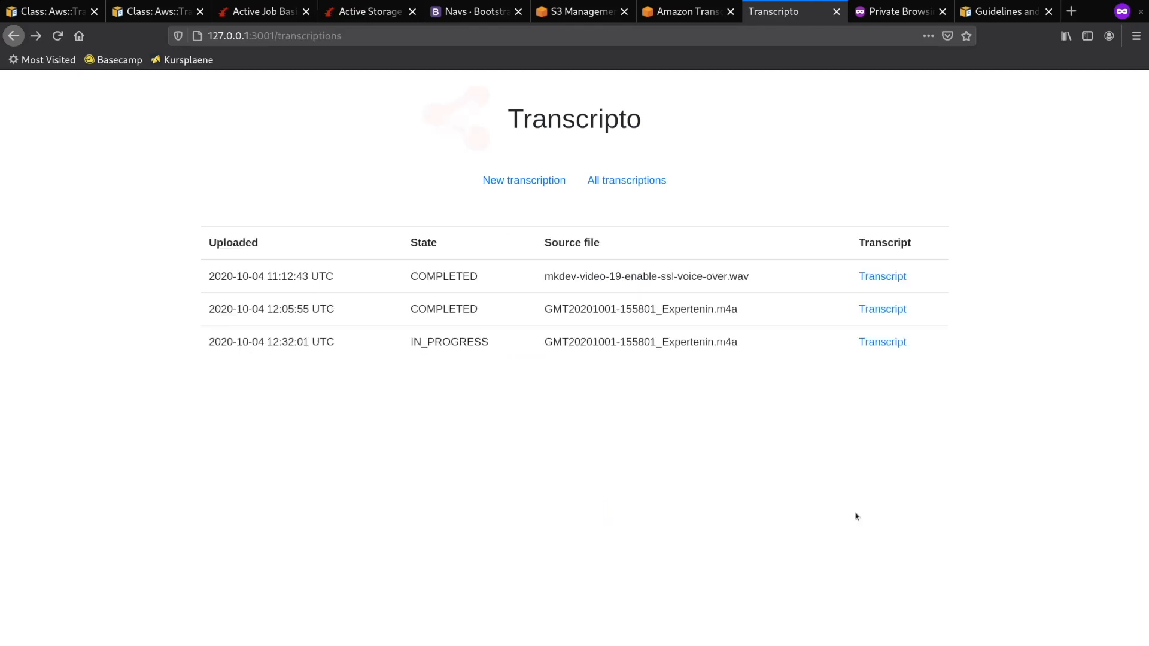